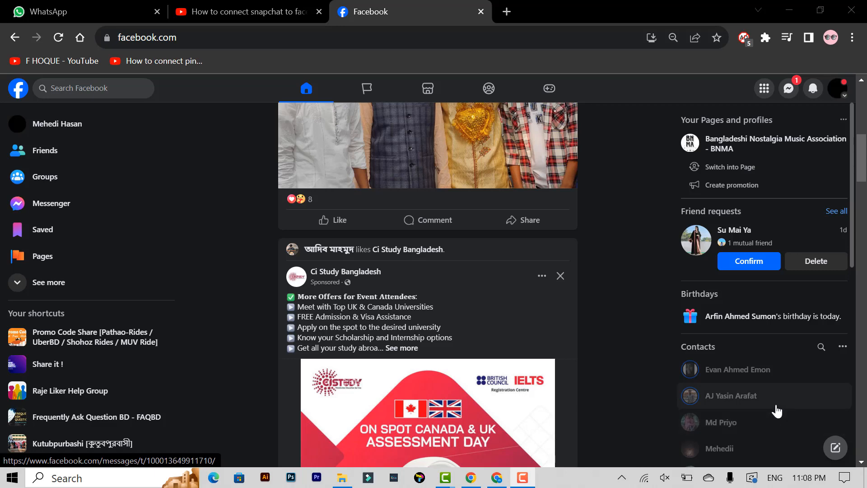
pyautogui.moveTo(785, 410)
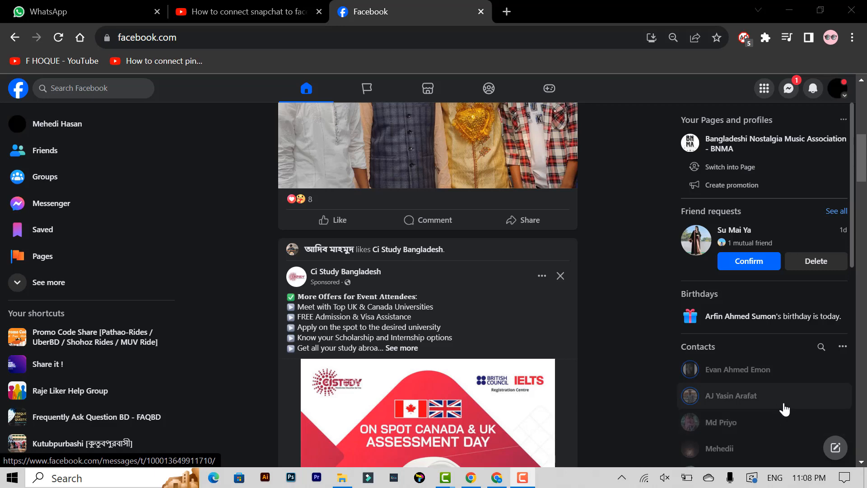
pyautogui.moveTo(784, 408)
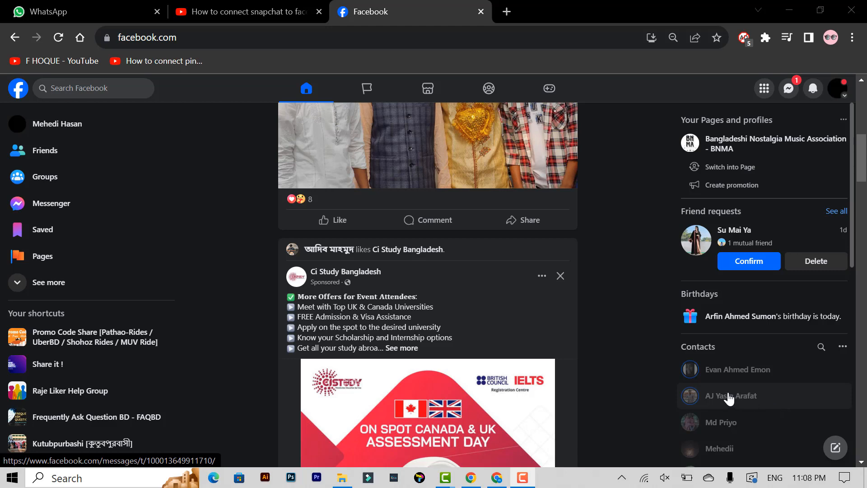
# Go to your own profile and show its About overview of education and places lived.
pyautogui.click(57, 124)
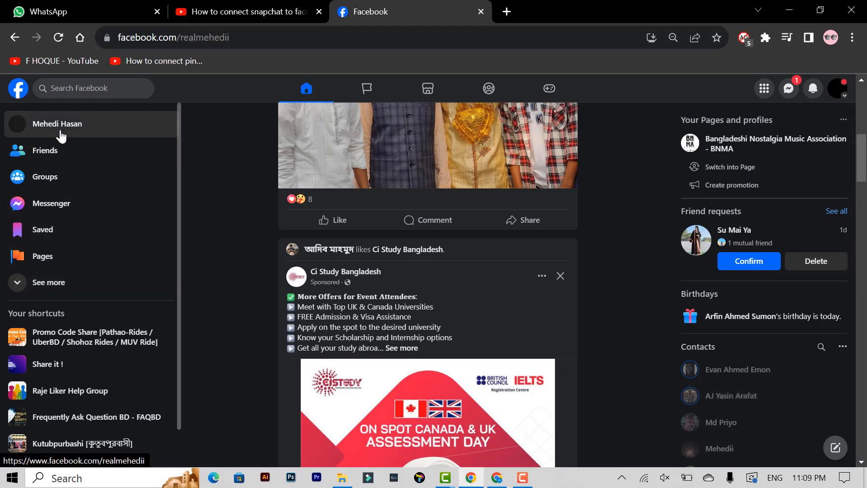
pyautogui.click(58, 124)
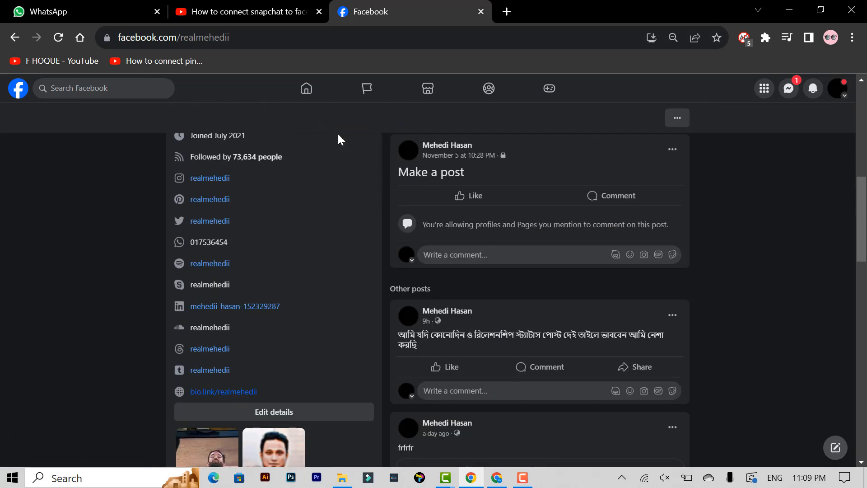
pyautogui.scroll(-3)
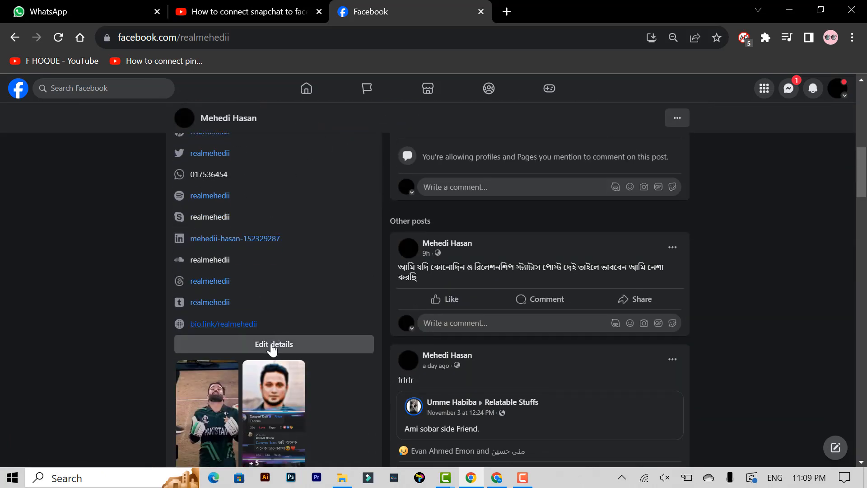
pyautogui.click(274, 344)
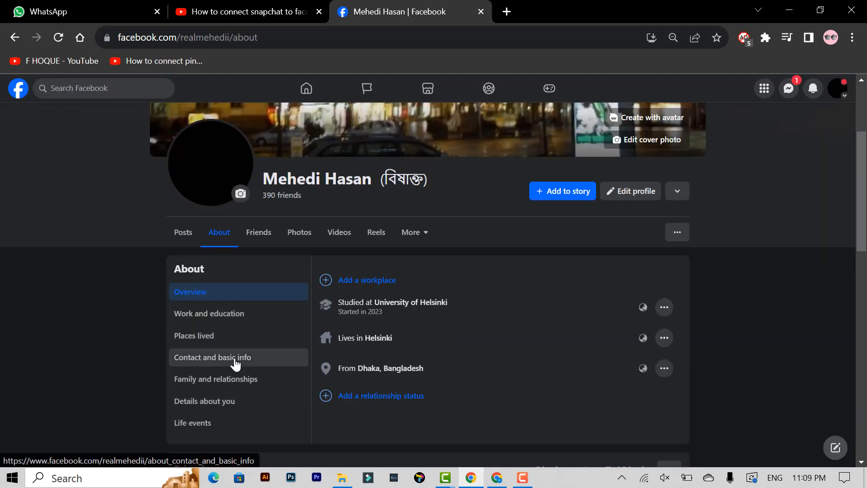
# Show Contact and basic info and reach the Websites and social links area.
pyautogui.click(212, 358)
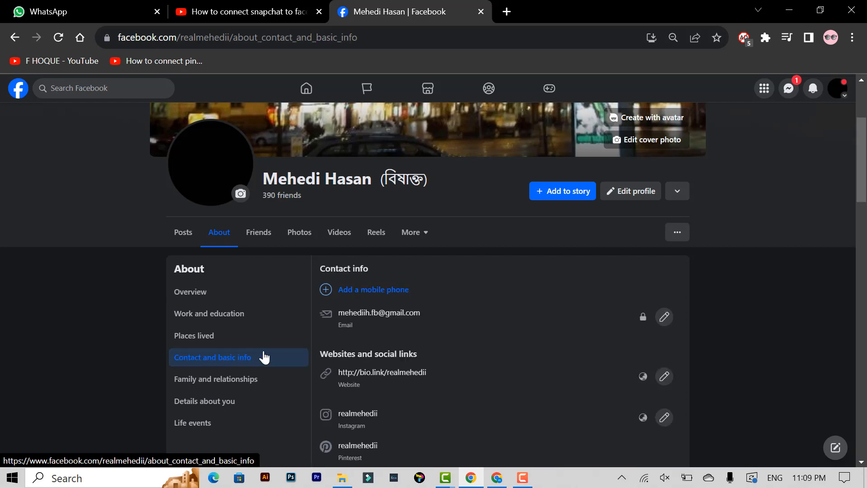
pyautogui.scroll(-3)
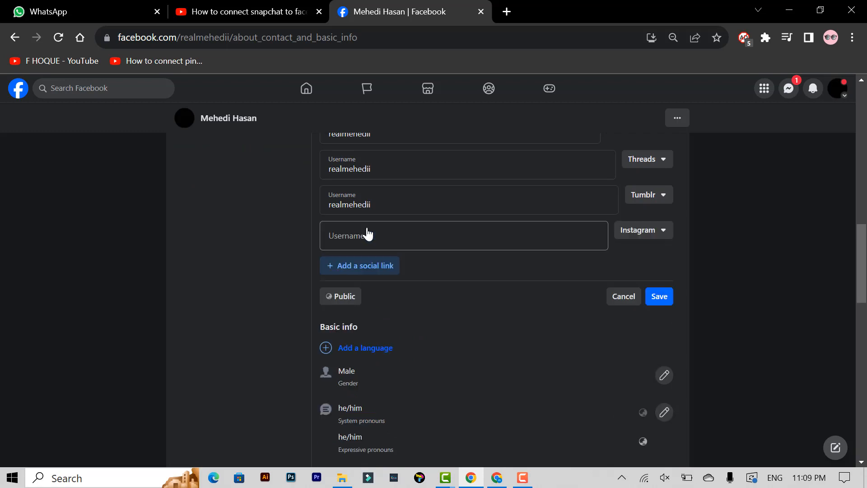
# Add a WeChat social link with username realmehedii and save it.
pyautogui.click(643, 230)
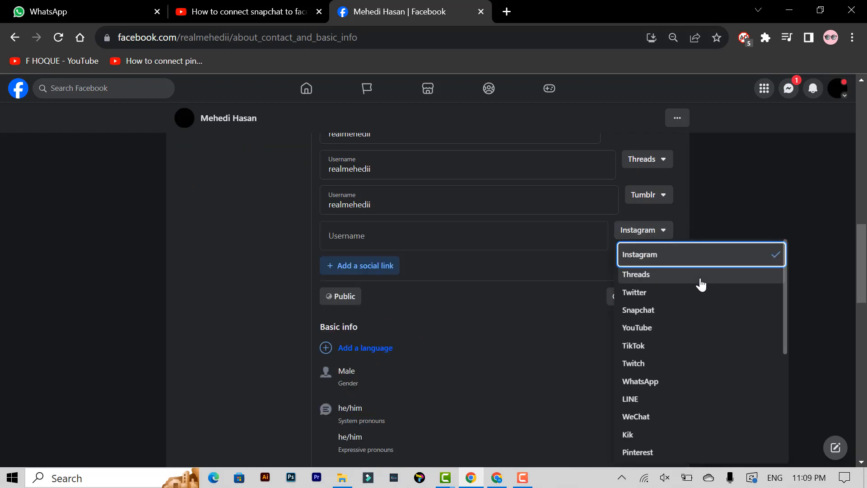
pyautogui.moveTo(656, 362)
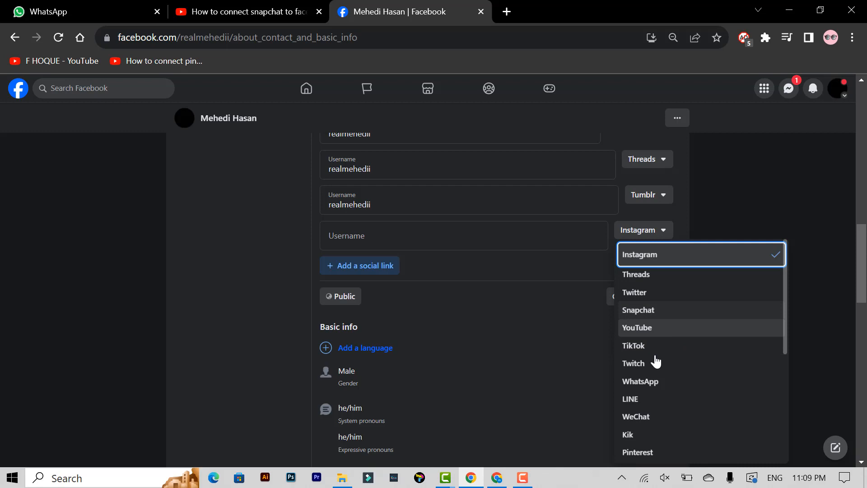
pyautogui.click(636, 416)
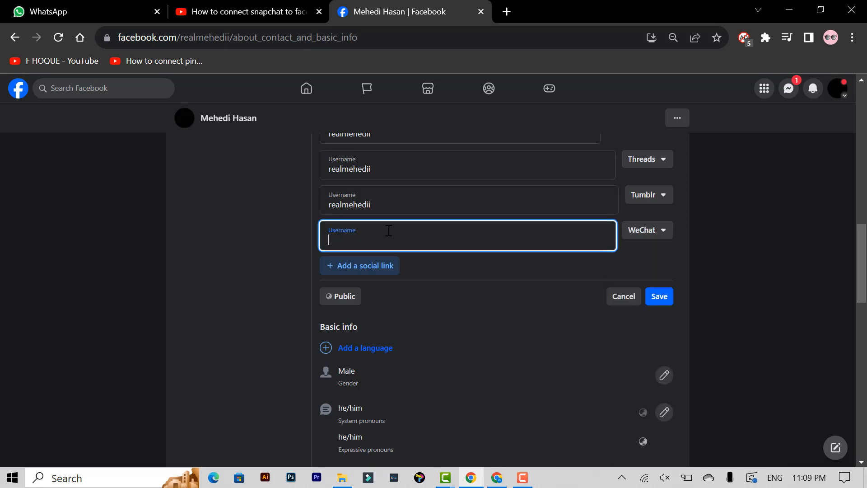
pyautogui.write('realmehed')
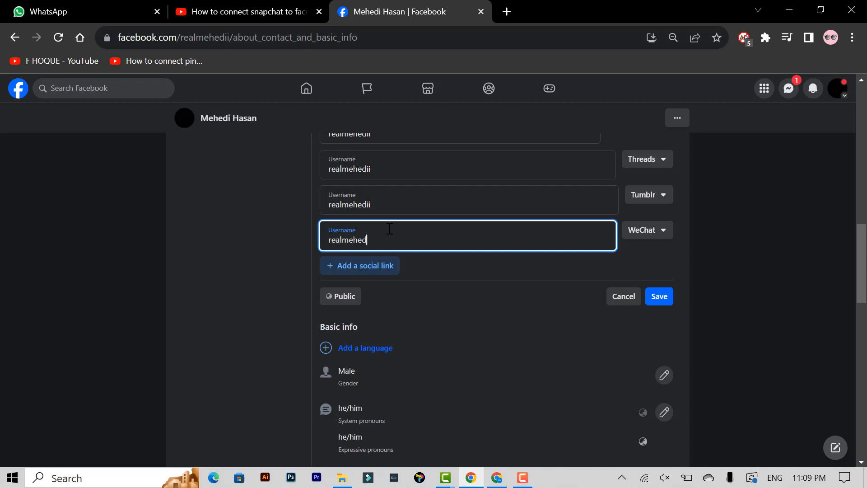
pyautogui.write('ii')
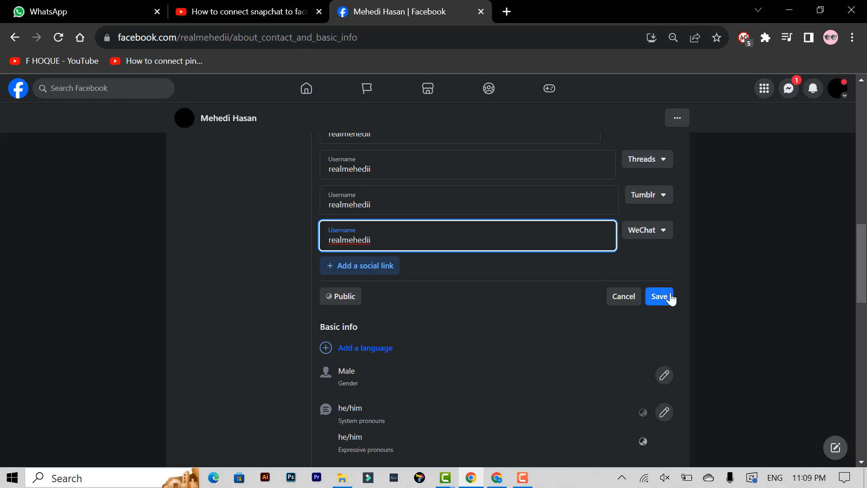
pyautogui.click(659, 296)
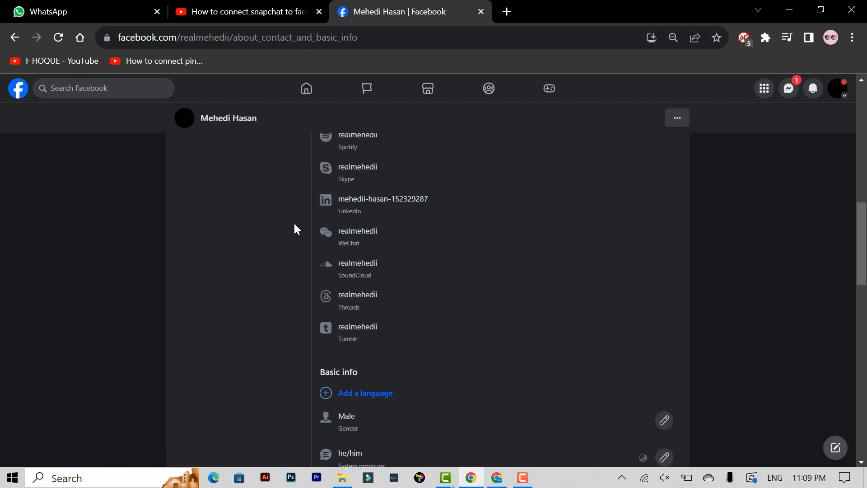
pyautogui.moveTo(307, 226)
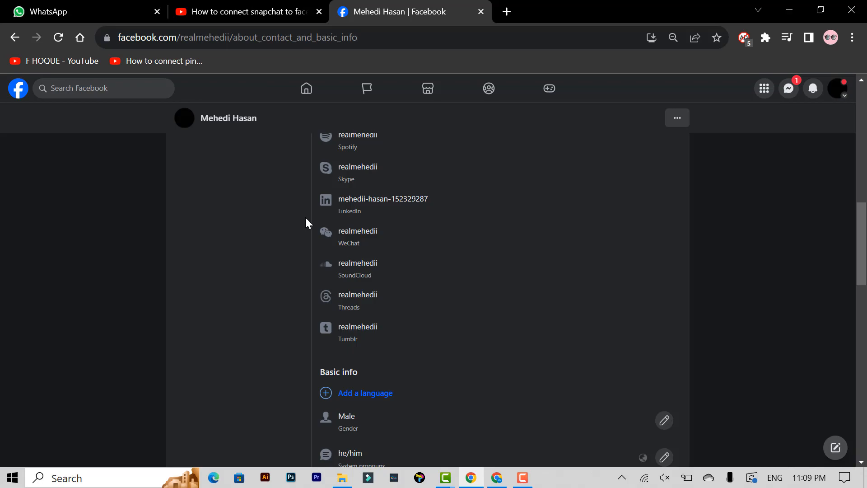
pyautogui.moveTo(305, 235)
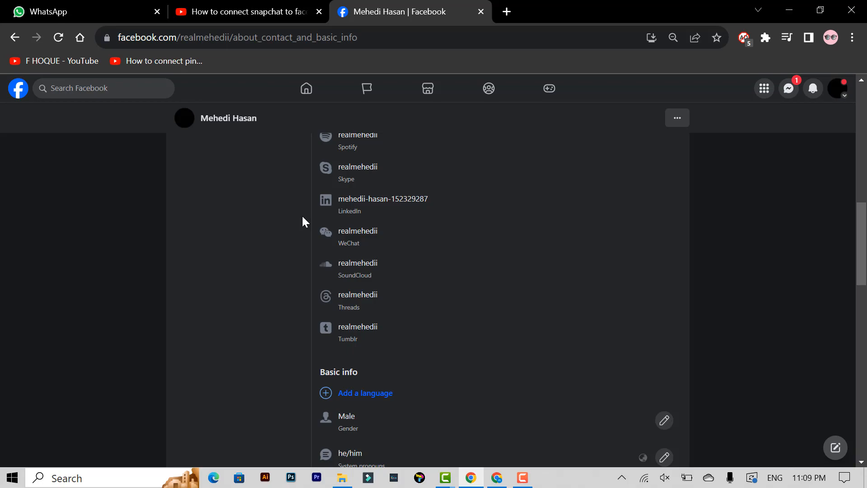